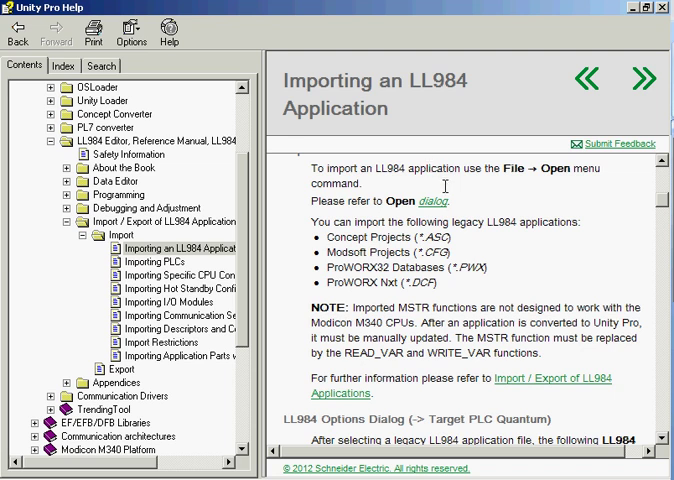
pyautogui.moveTo(476, 232)
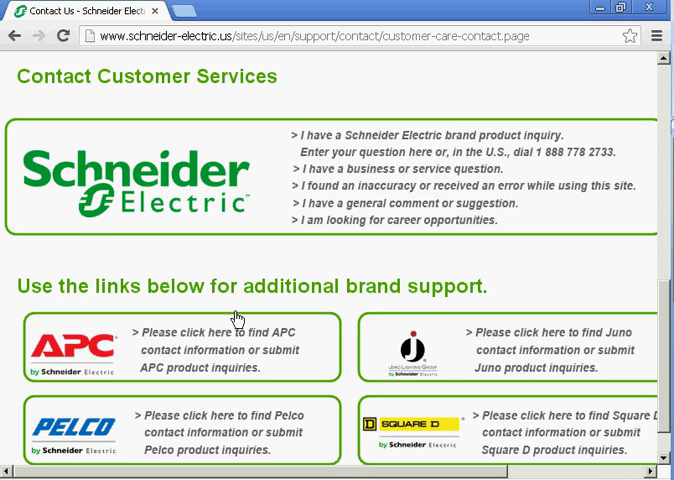
pyautogui.moveTo(474, 194)
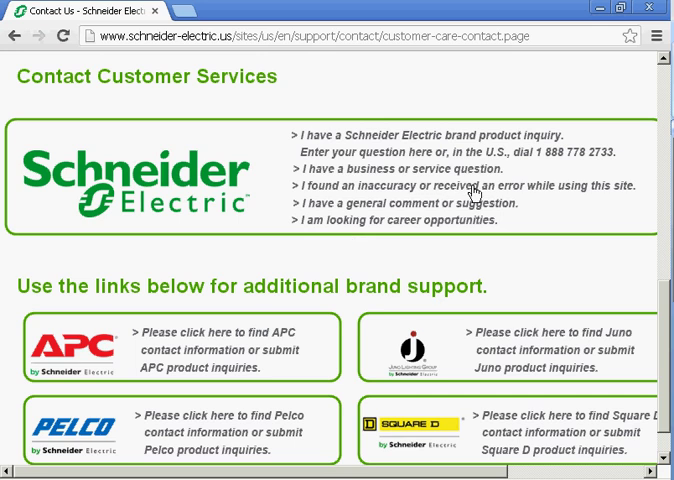
pyautogui.moveTo(580, 164)
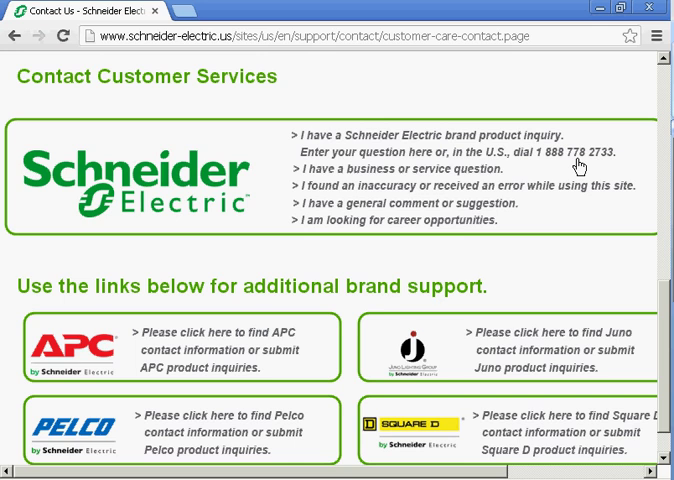
pyautogui.moveTo(508, 208)
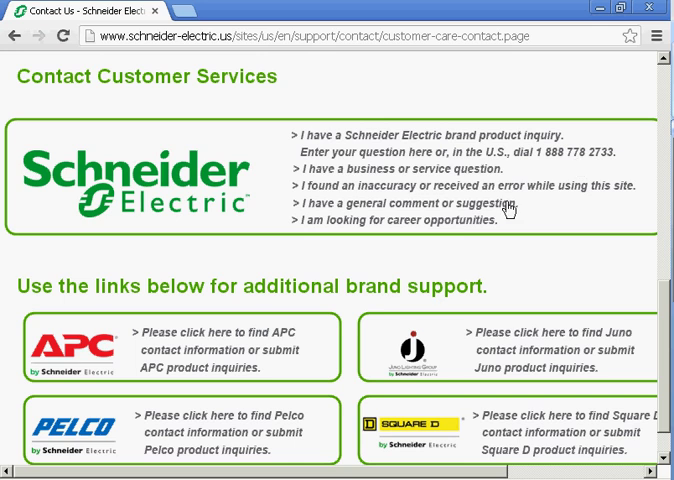
pyautogui.moveTo(78, 372)
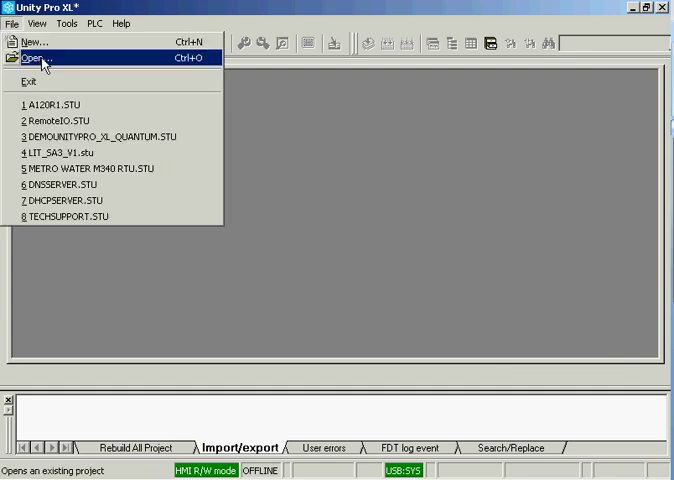
# - Import A121.DCF with original symbols and an M340 LL984 target
pyautogui.click(30, 56)
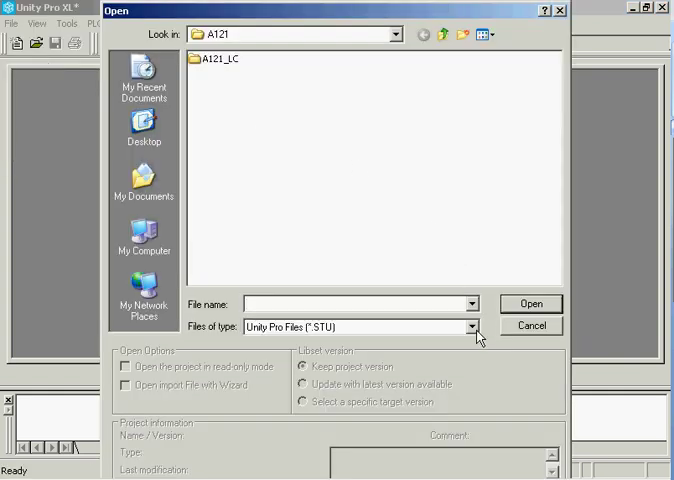
pyautogui.click(472, 328)
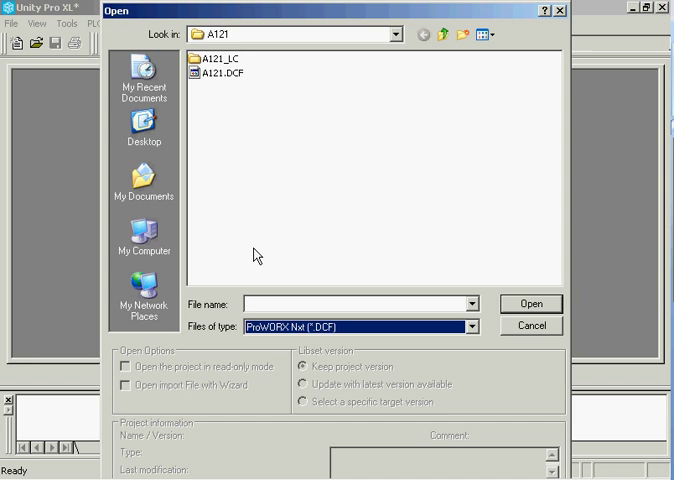
pyautogui.click(532, 304)
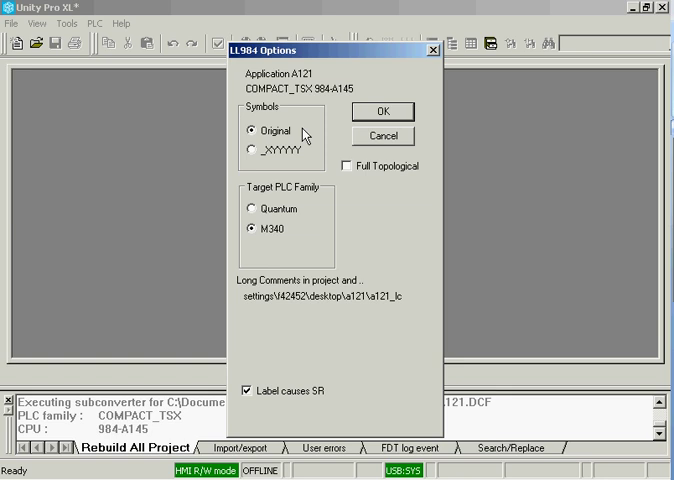
pyautogui.moveTo(352, 202)
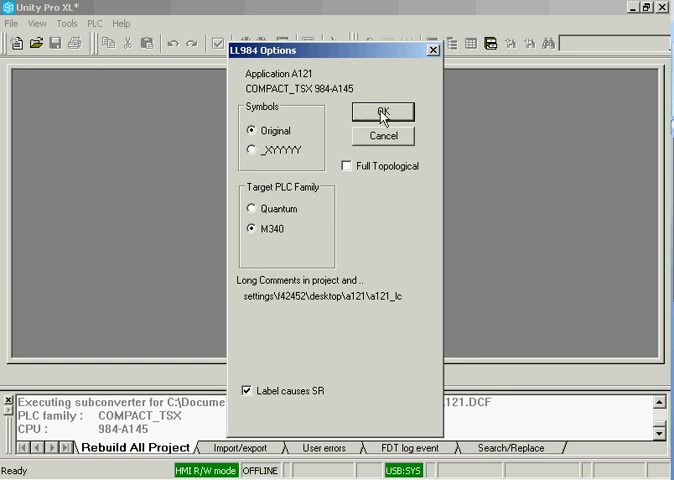
pyautogui.click(380, 112)
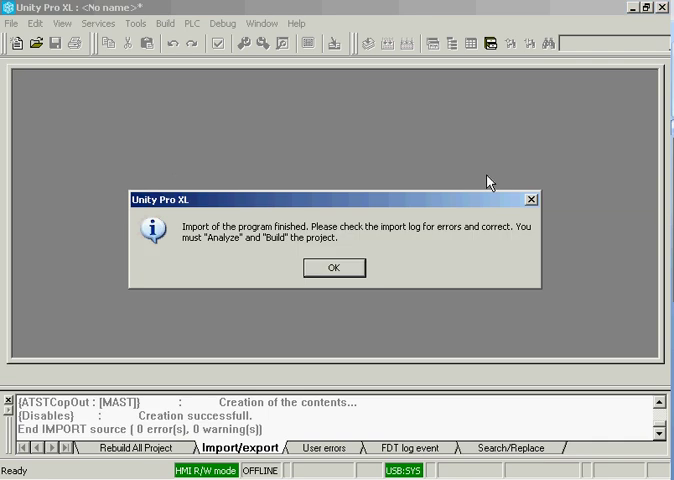
# - Acknowledge the finished import and read the log's module replacements and opcode counts in Notepad
pyautogui.click(334, 268)
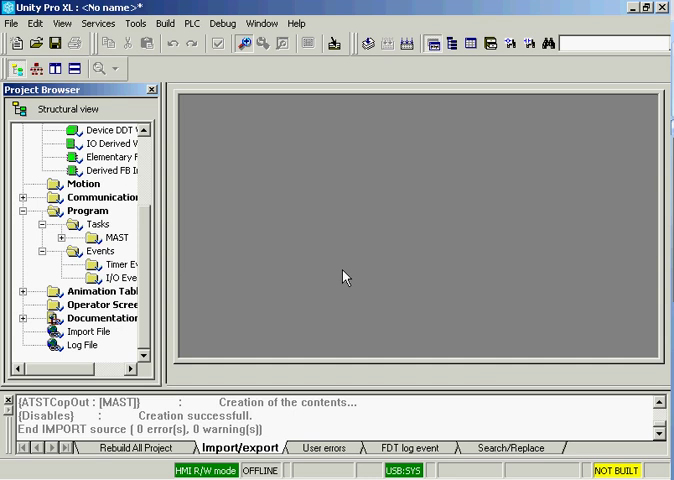
pyautogui.moveTo(222, 288)
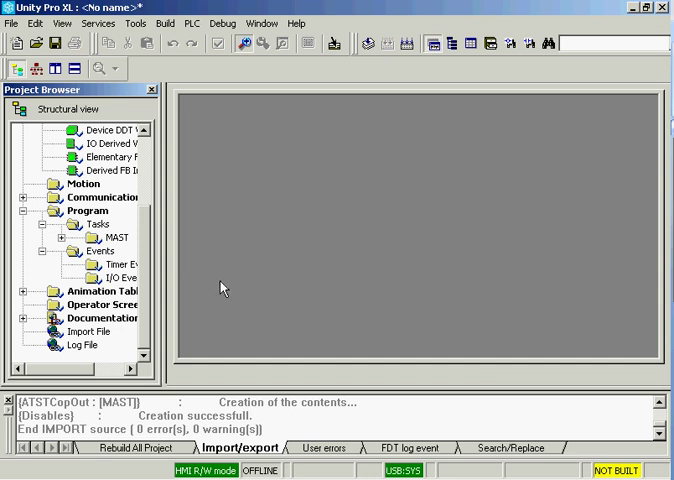
pyautogui.doubleClick(88, 348)
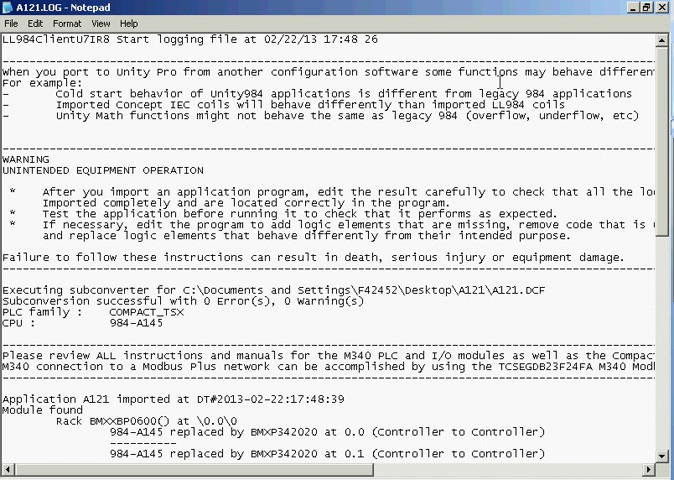
pyautogui.moveTo(664, 108)
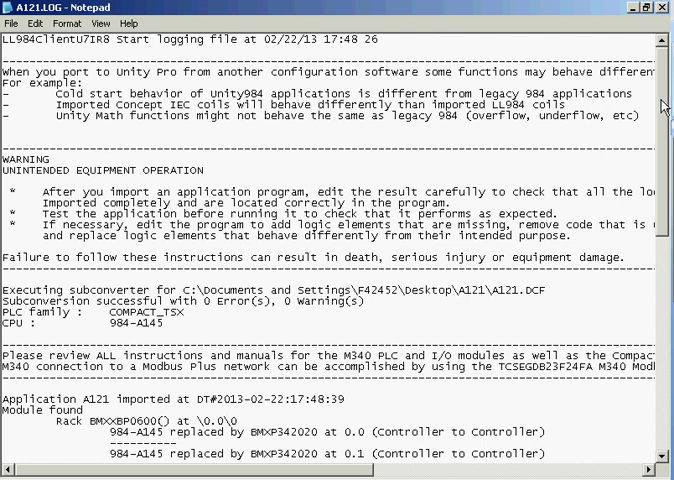
pyautogui.scroll(-3)
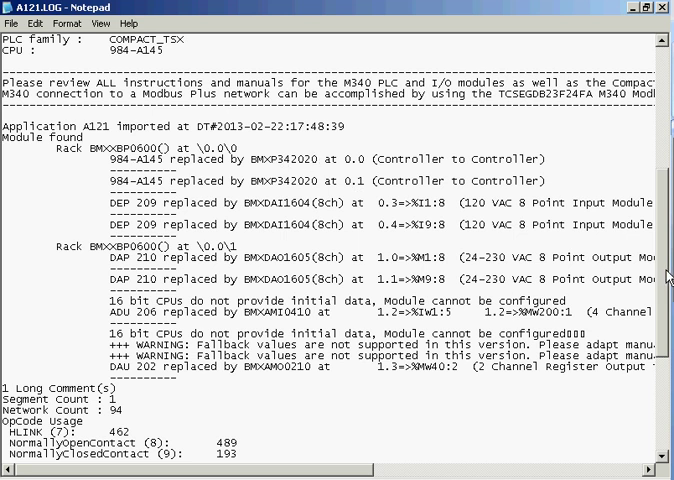
pyautogui.scroll(-3)
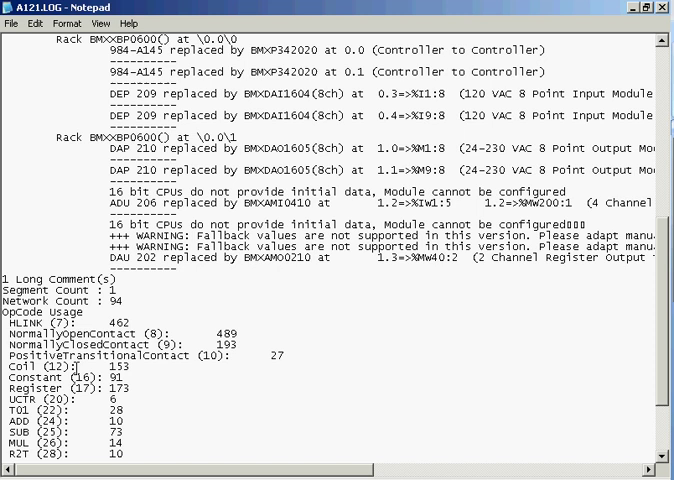
pyautogui.moveTo(666, 334)
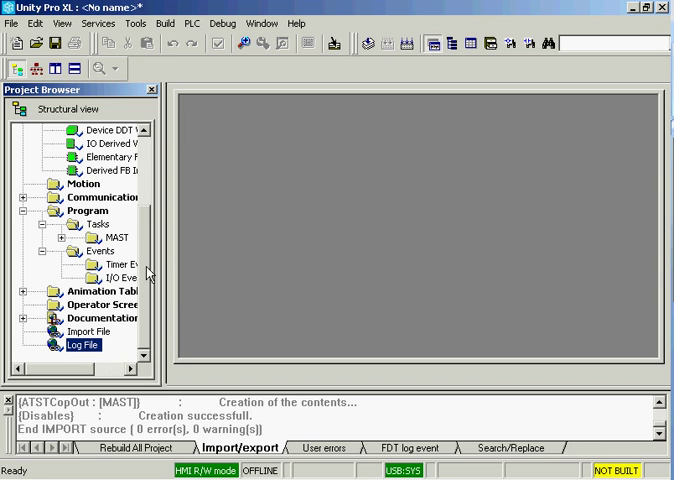
# - Show the PLC Bus configuration maximised, with its two BMX P34 2020 racks and modules
pyautogui.scroll(3)
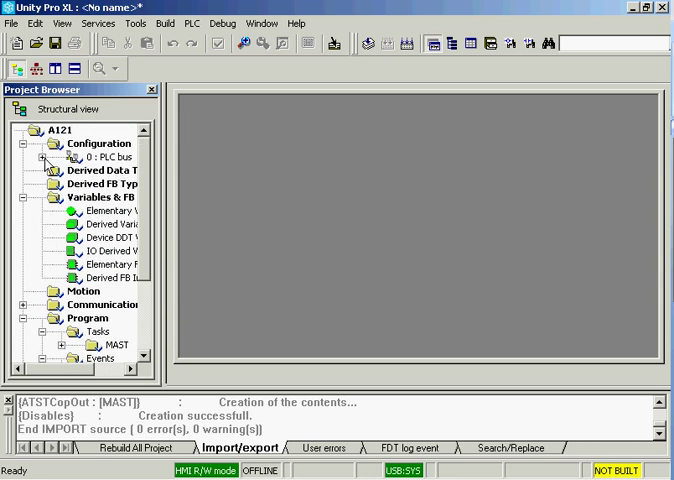
pyautogui.click(110, 156)
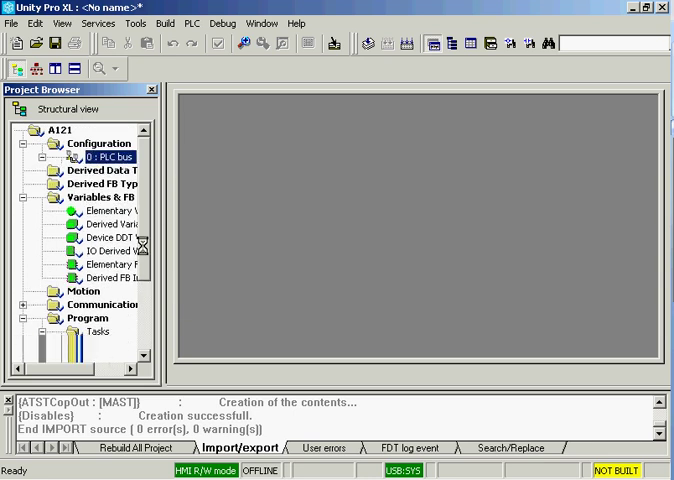
pyautogui.doubleClick(104, 156)
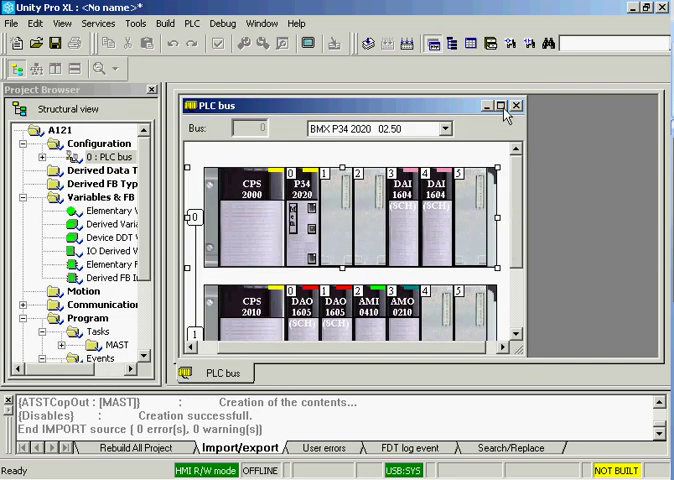
pyautogui.click(502, 104)
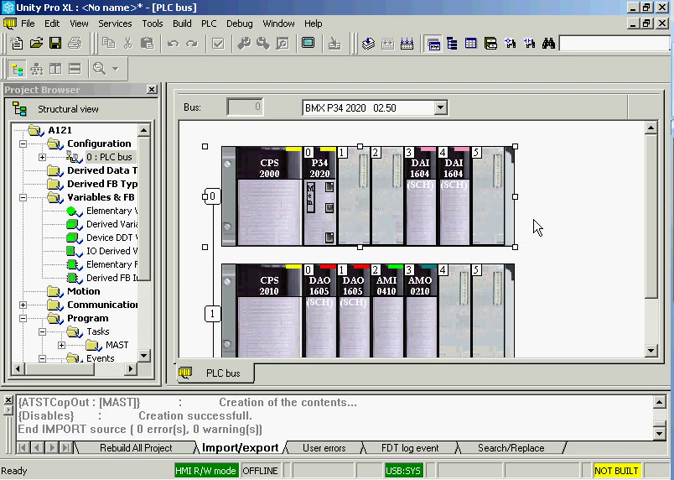
pyautogui.moveTo(464, 222)
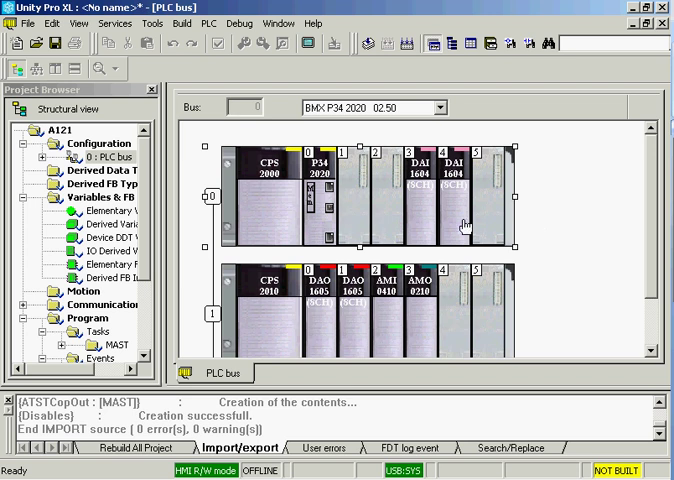
pyautogui.moveTo(516, 228)
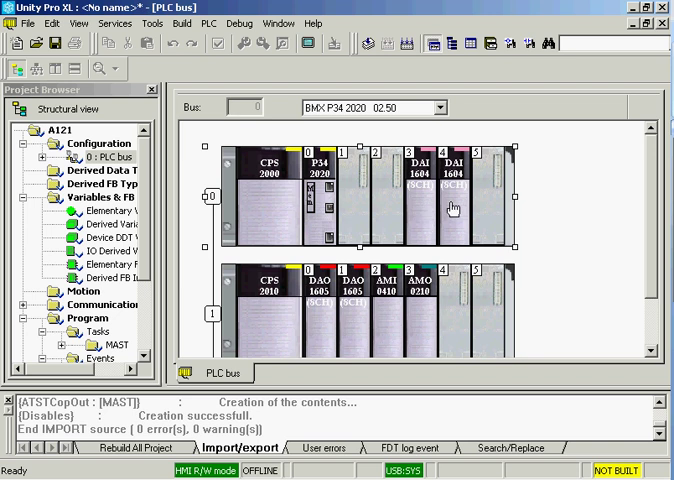
pyautogui.moveTo(358, 318)
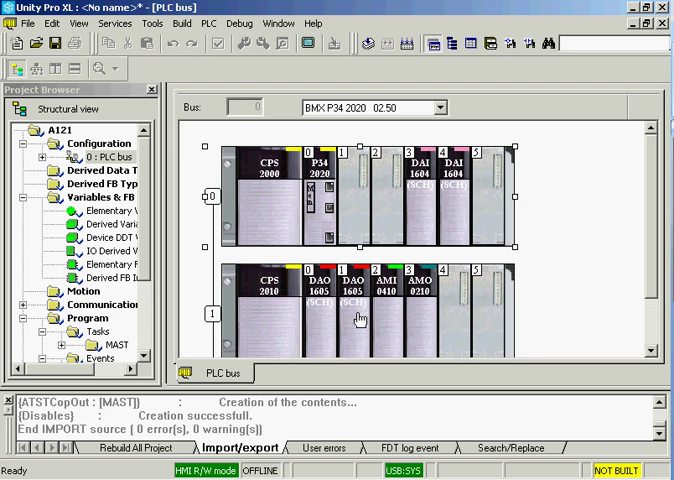
pyautogui.moveTo(352, 318)
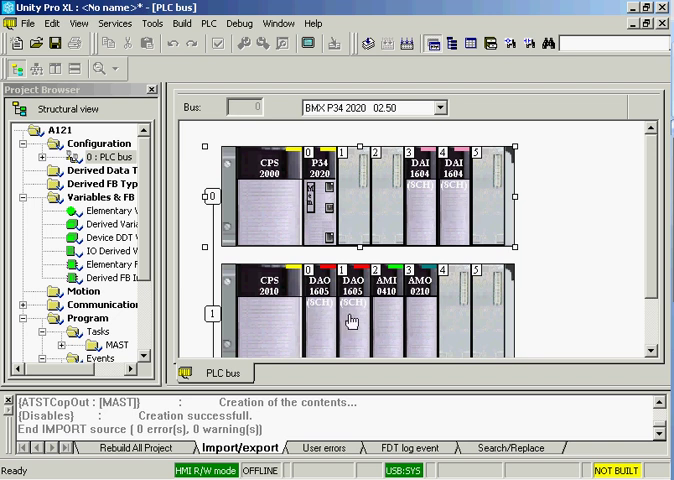
pyautogui.moveTo(380, 264)
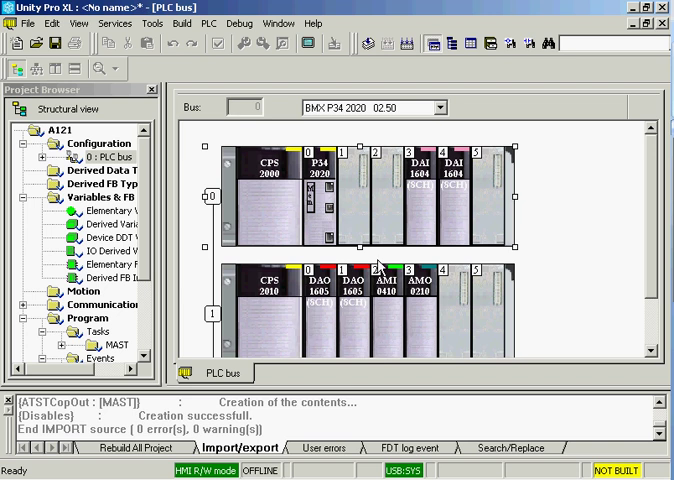
pyautogui.moveTo(520, 164)
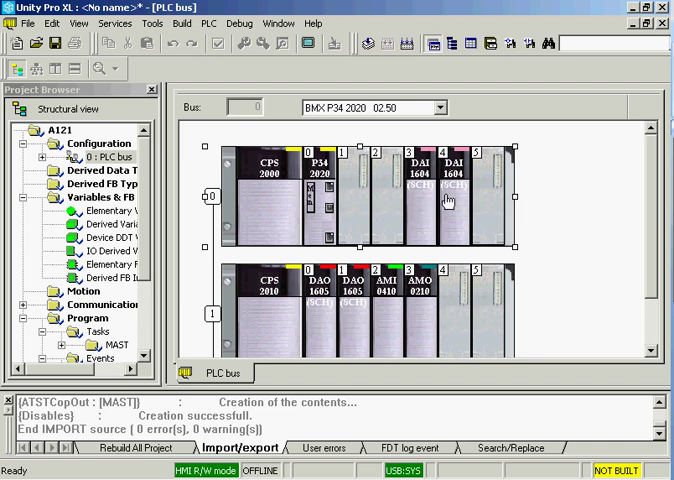
pyautogui.moveTo(440, 192)
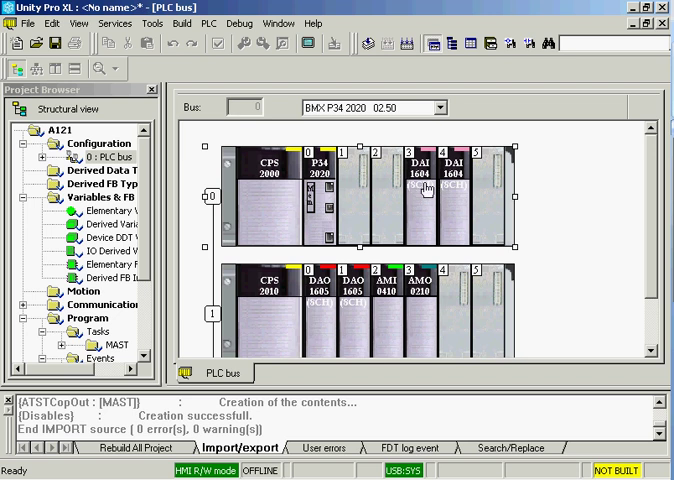
pyautogui.moveTo(372, 284)
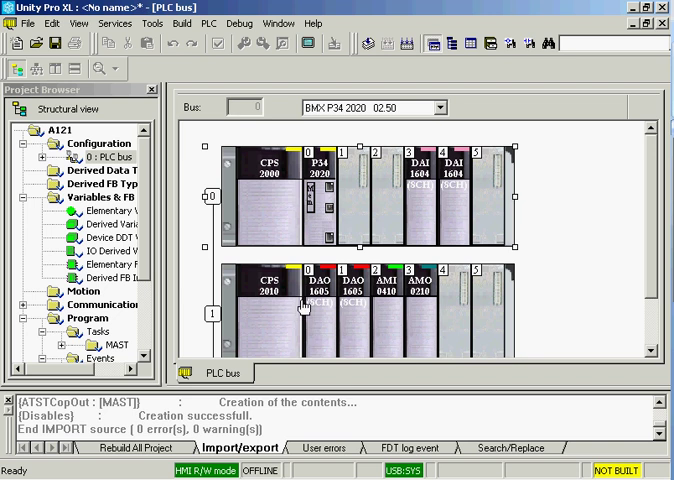
pyautogui.moveTo(232, 180)
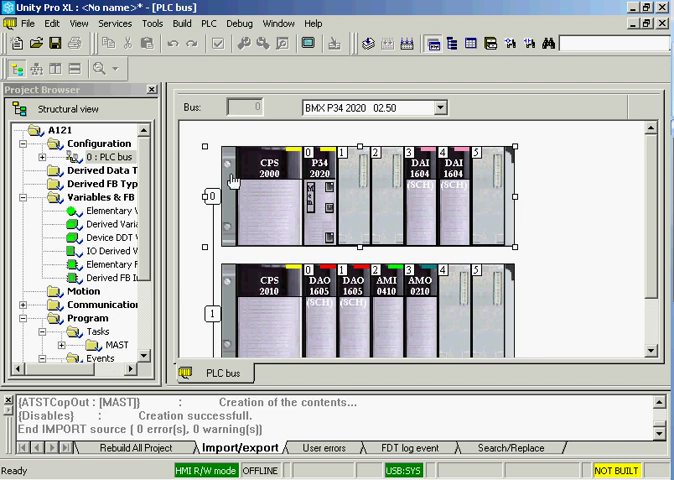
pyautogui.moveTo(478, 112)
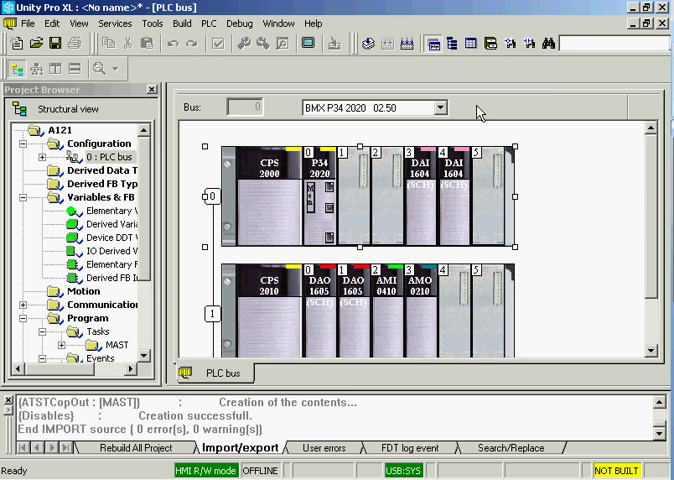
pyautogui.moveTo(664, 30)
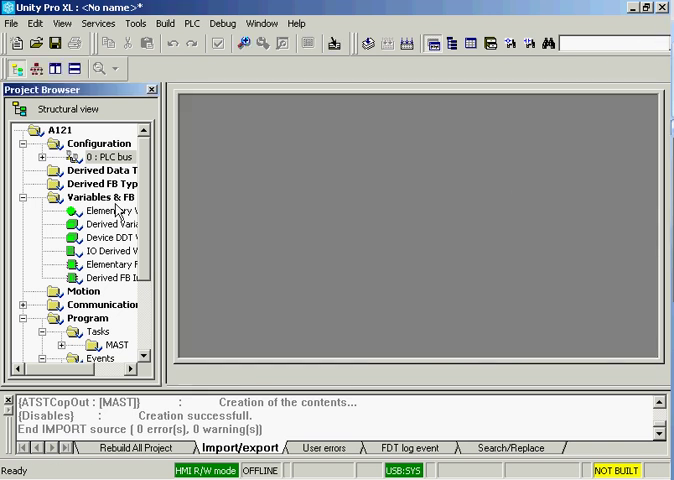
# - Expand the MAST task's sections, open ATSTCopIn and list Segment_1's networks
pyautogui.click(104, 156)
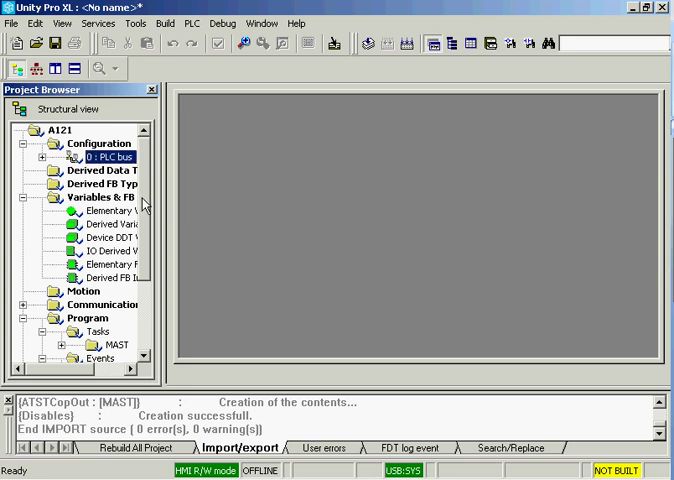
pyautogui.scroll(-3)
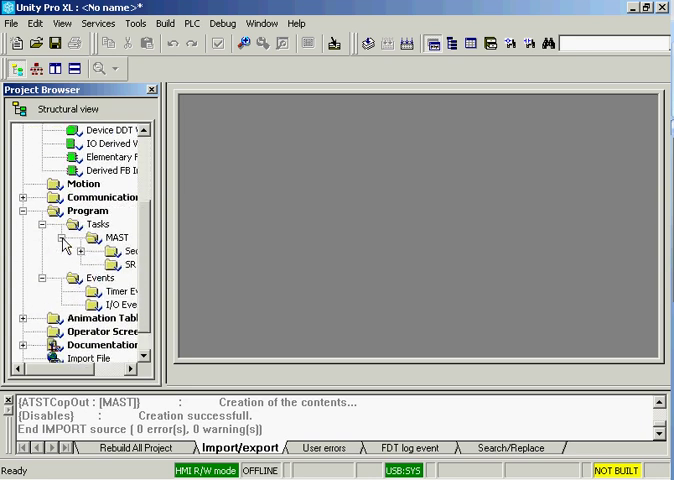
pyautogui.click(90, 252)
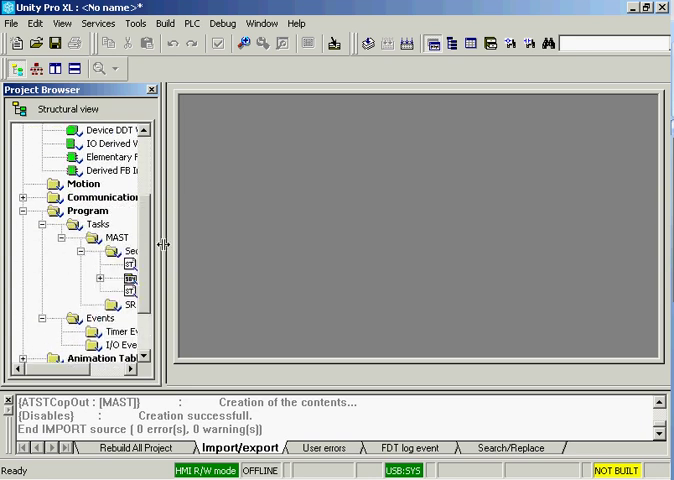
pyautogui.doubleClick(138, 268)
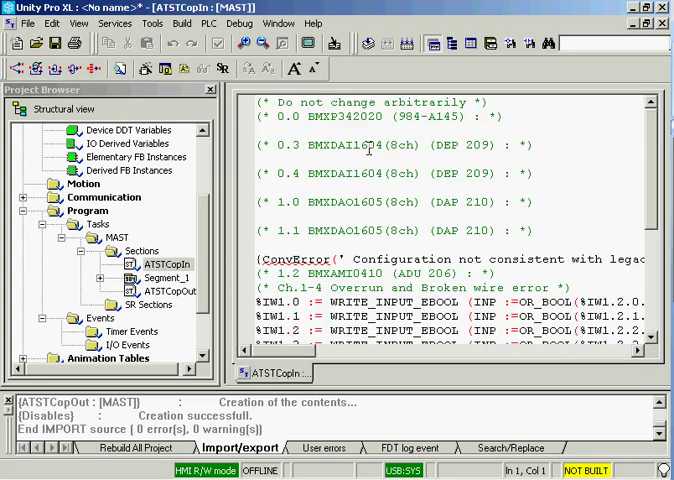
pyautogui.moveTo(422, 224)
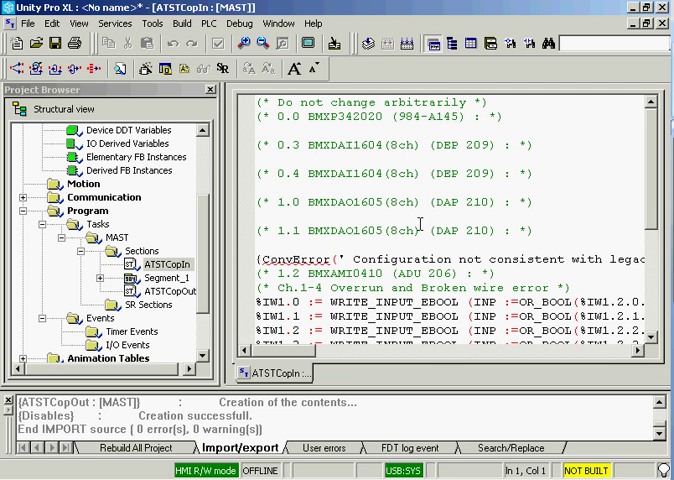
pyautogui.scroll(-3)
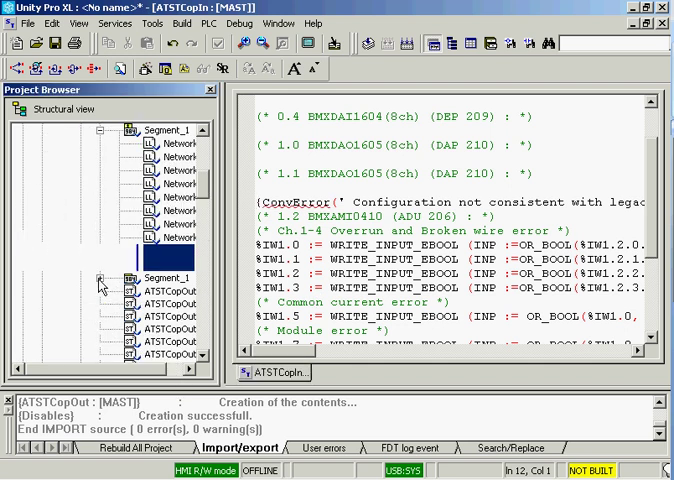
# - Open Network_3 of Segment_1 in the 984 LL editor to view its rungs
pyautogui.doubleClick(178, 170)
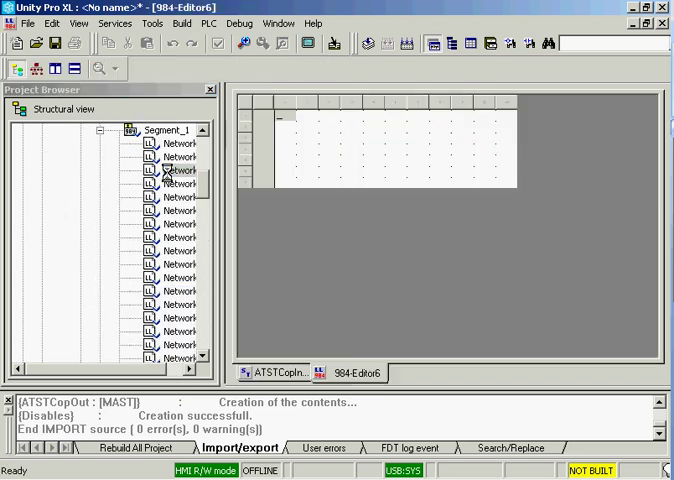
pyautogui.doubleClick(176, 170)
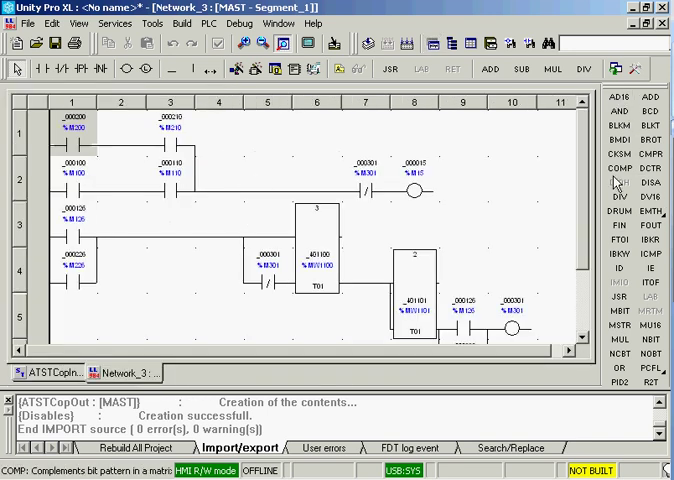
pyautogui.moveTo(658, 138)
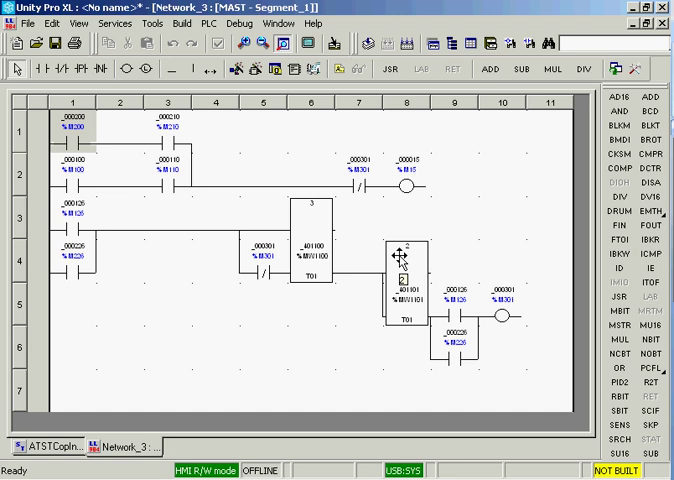
pyautogui.moveTo(404, 356)
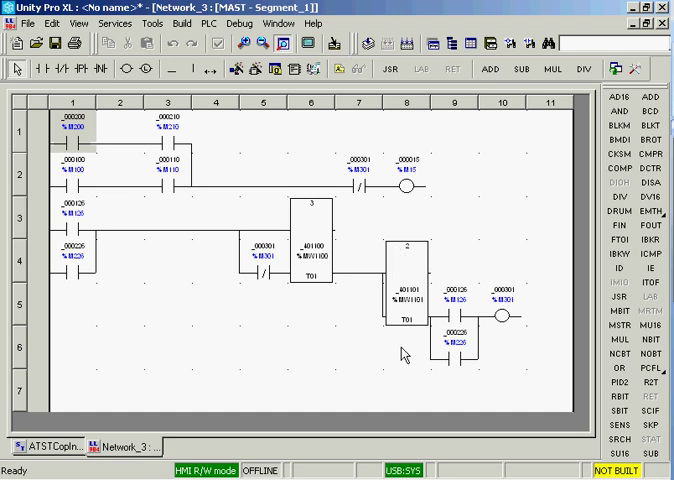
pyautogui.moveTo(430, 436)
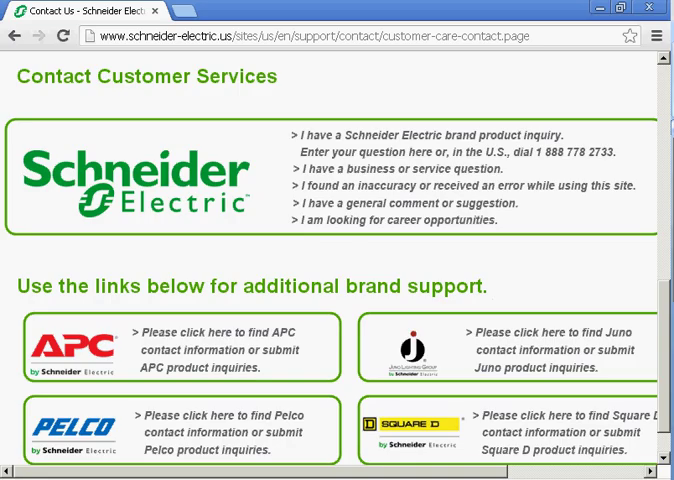
pyautogui.moveTo(514, 186)
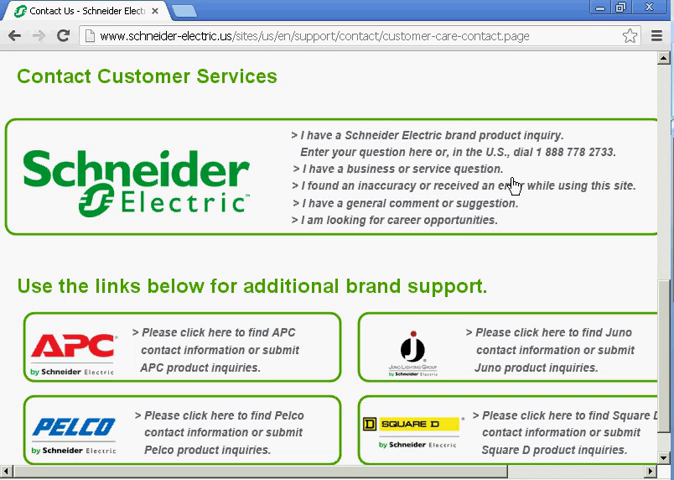